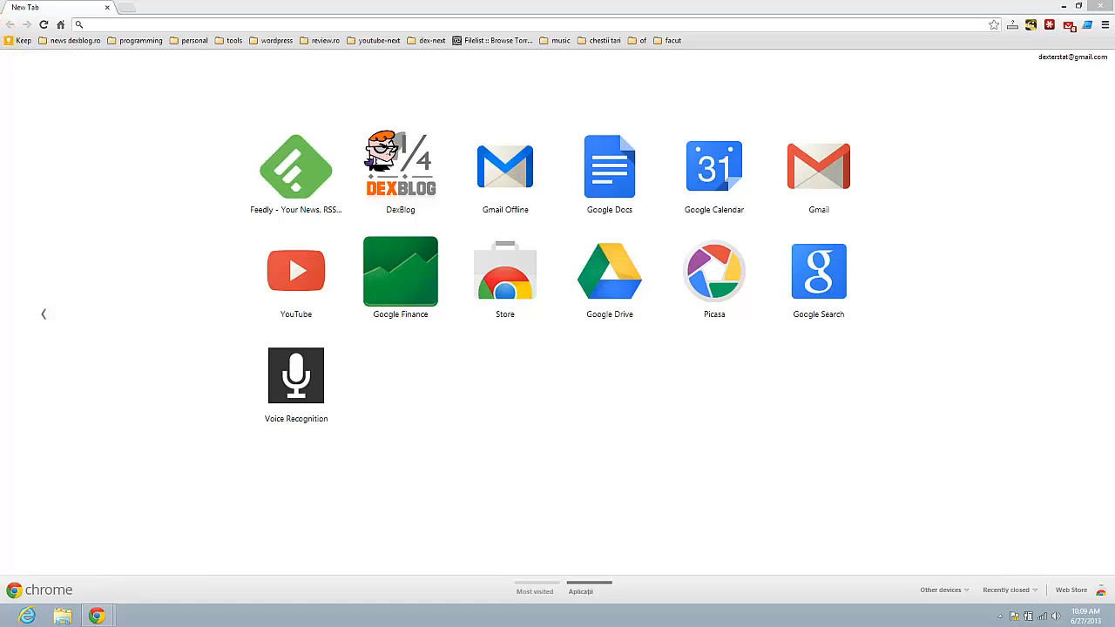
mouse_move(14, 87)
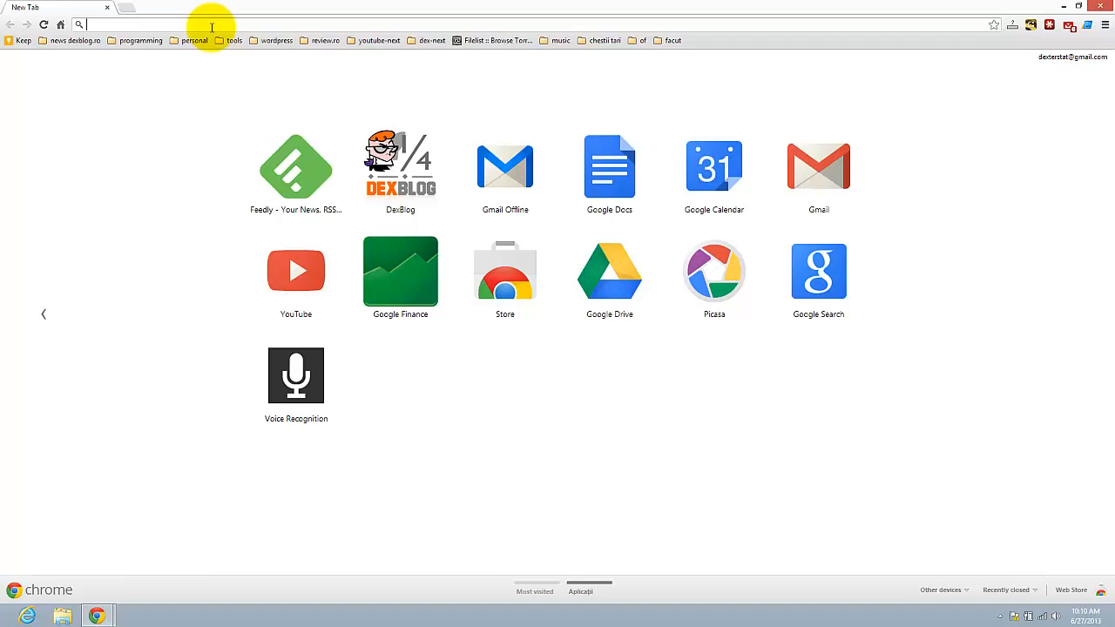
Search google.ro for 'microsoft usb tool' to find the Windows 7 USB/DVD Download Tool.
type("google.ro")
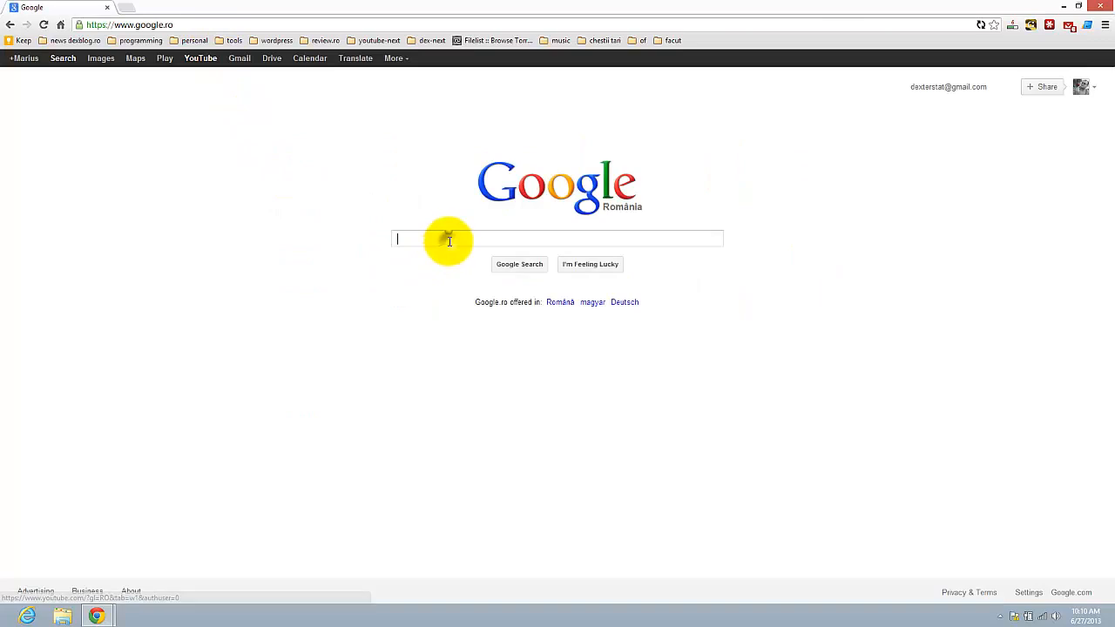
type("microsoft")
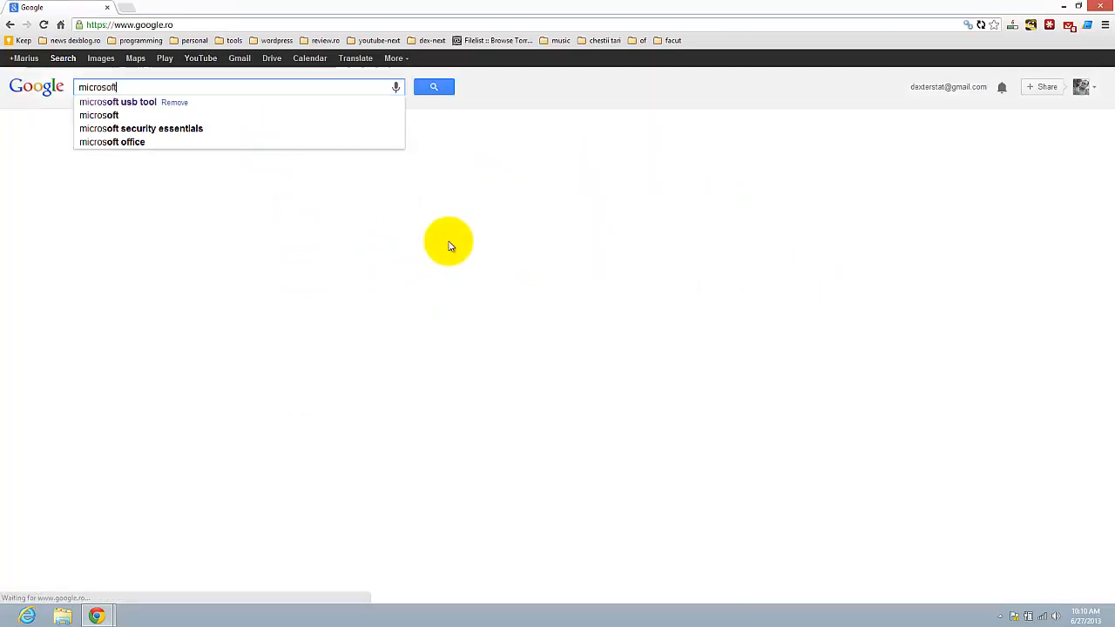
left_click(118, 102)
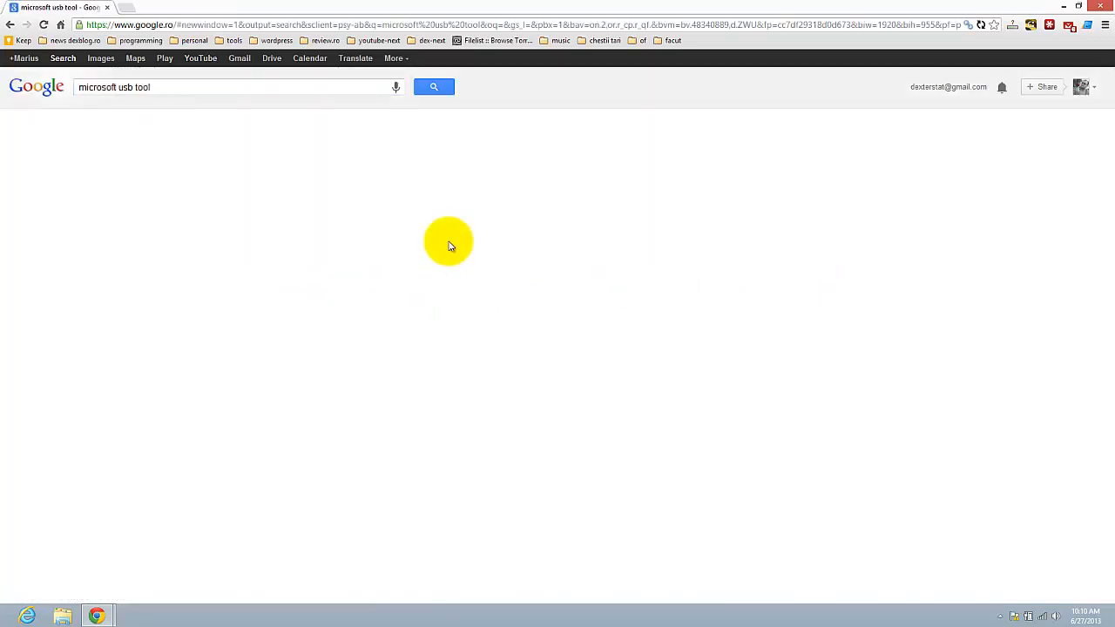
left_click(434, 86)
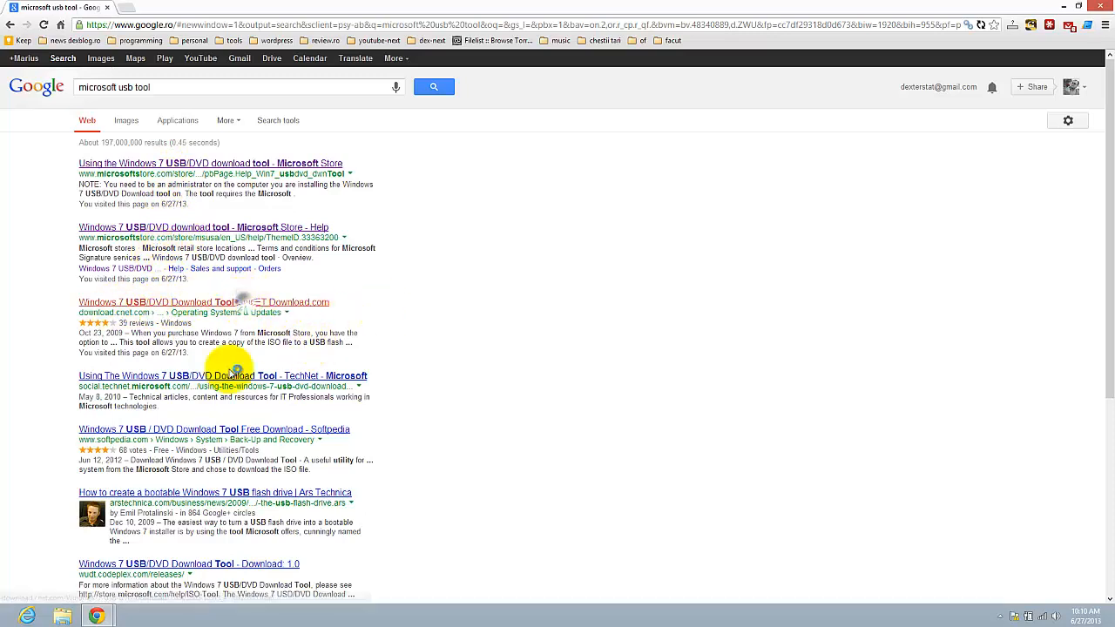
View the tool's Download.com page, then minimize the browser to the desktop.
left_click(203, 301)
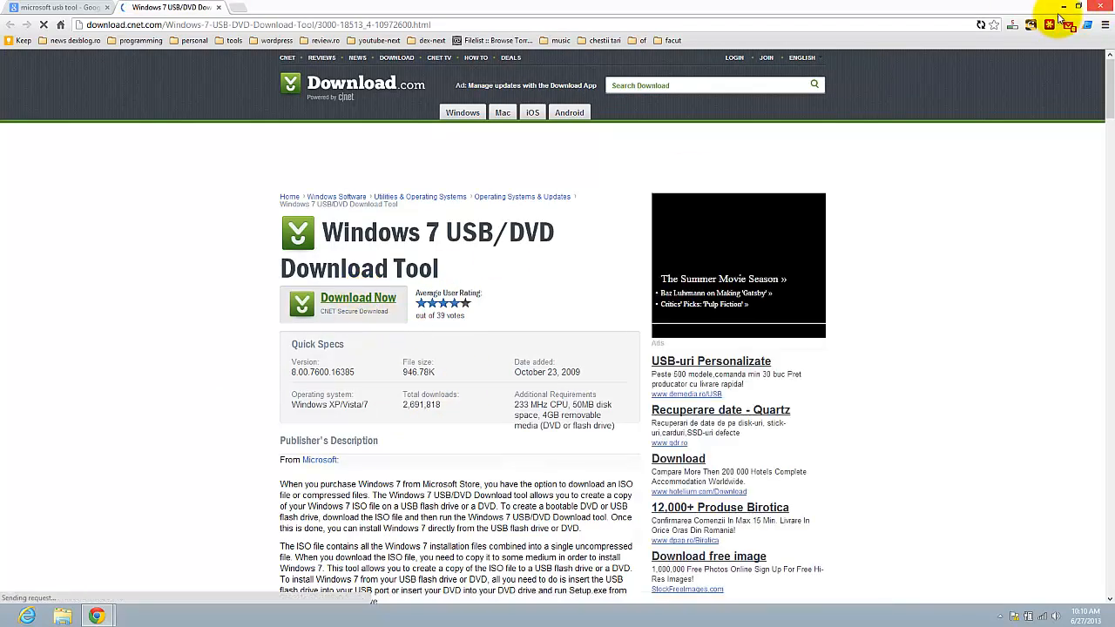
left_click(1077, 7)
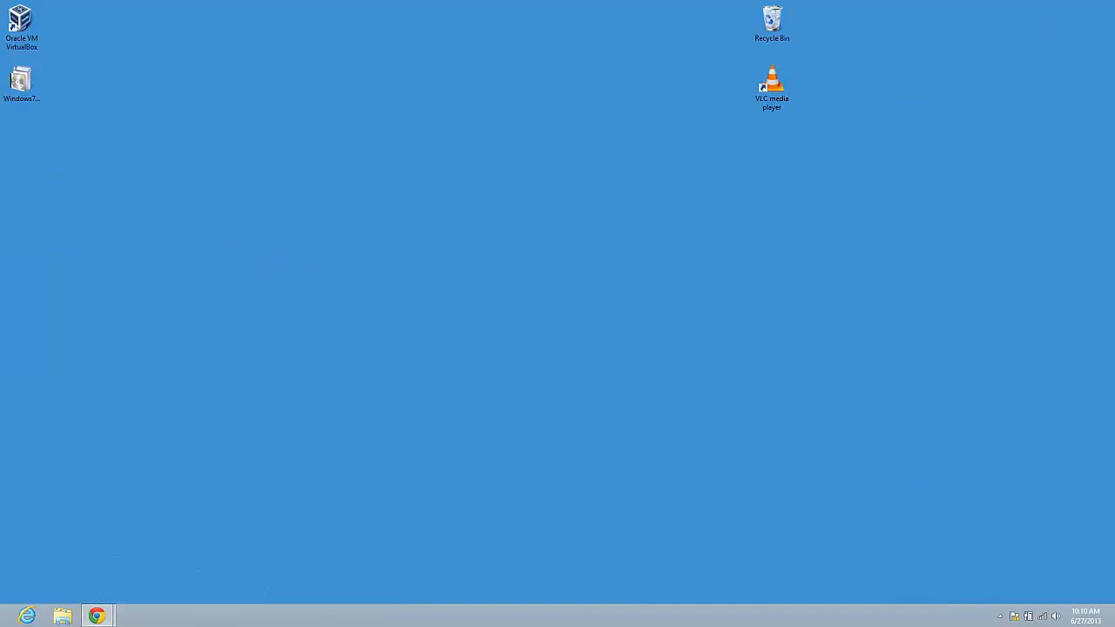
Launch the tool and set the Windows 8.1 Preview x64 ISO as source file.
left_click(21, 83)
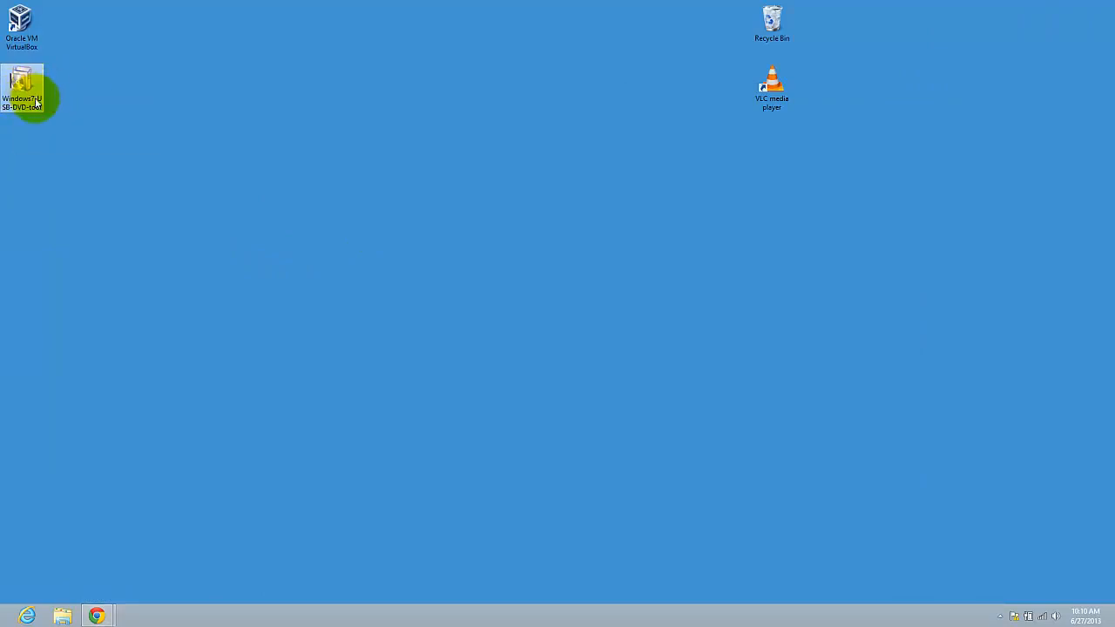
mouse_move(26, 91)
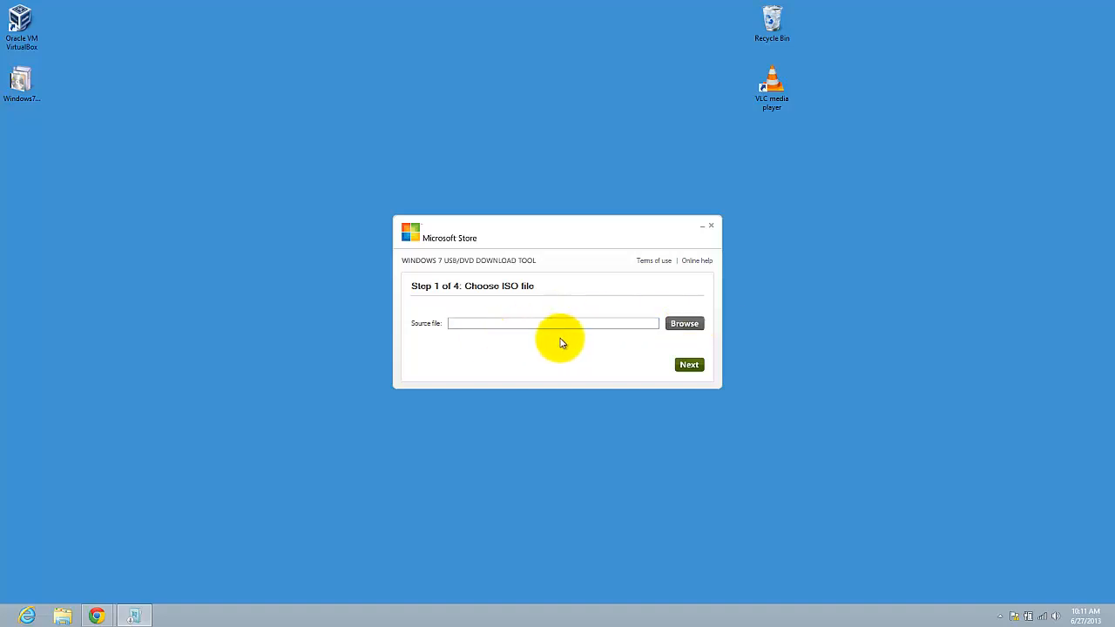
left_click(684, 323)
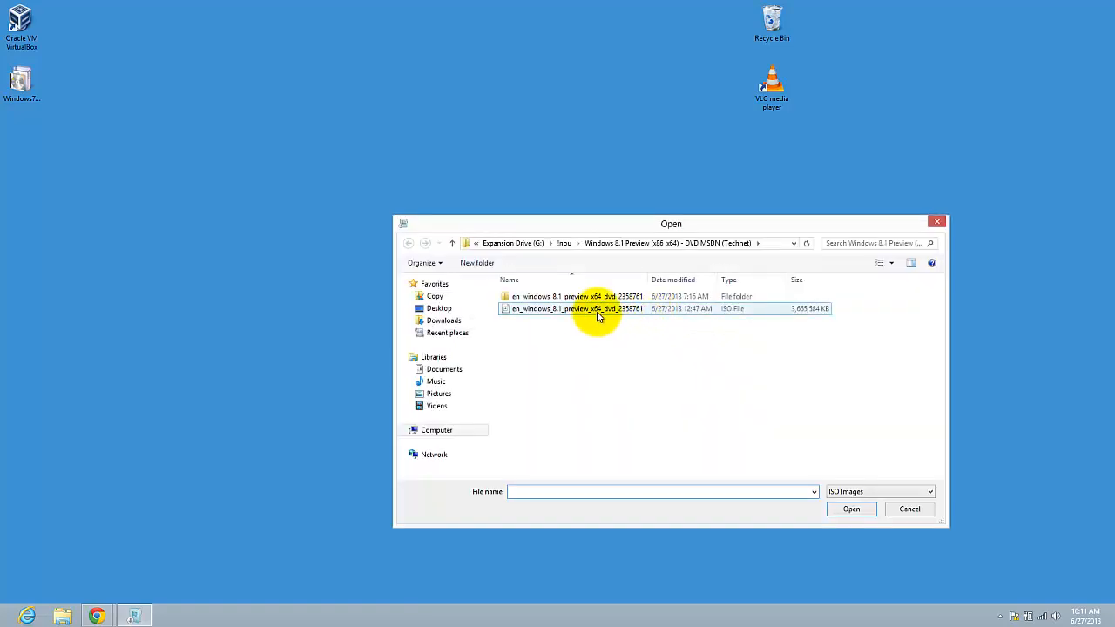
mouse_move(575, 309)
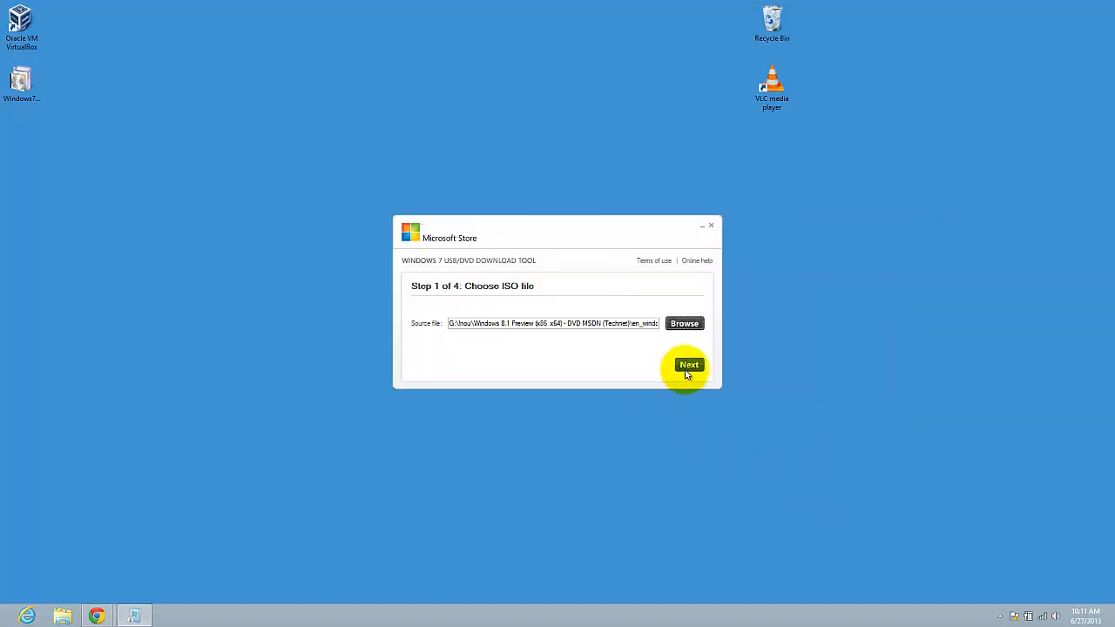
left_click(688, 364)
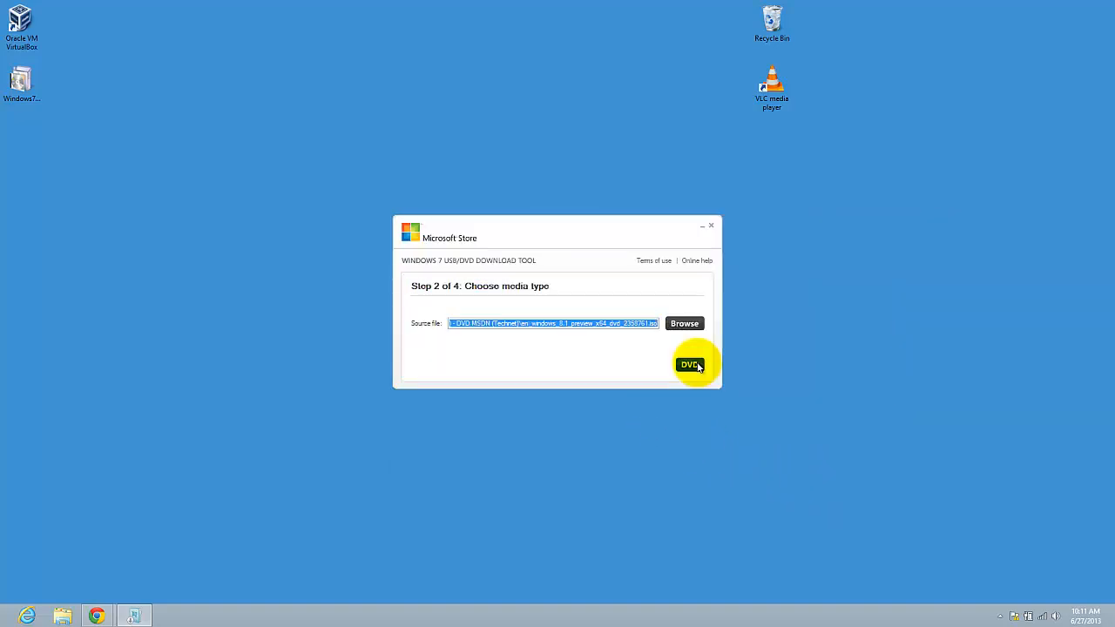
Choose DVD as the media type so the tool asks for a blank disc.
left_click(690, 364)
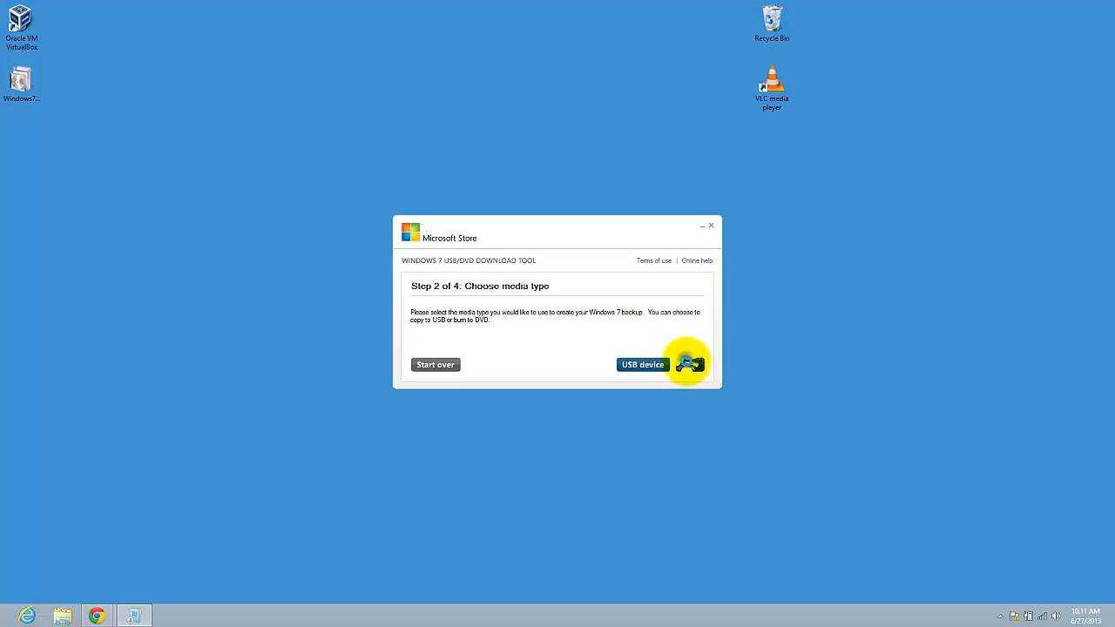
left_click(688, 364)
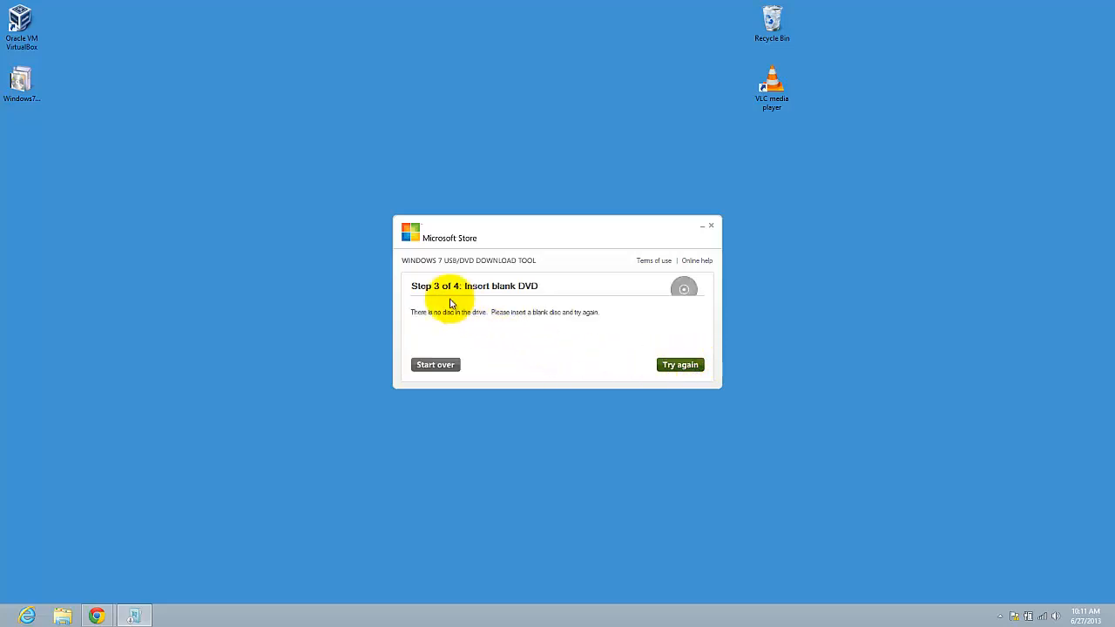